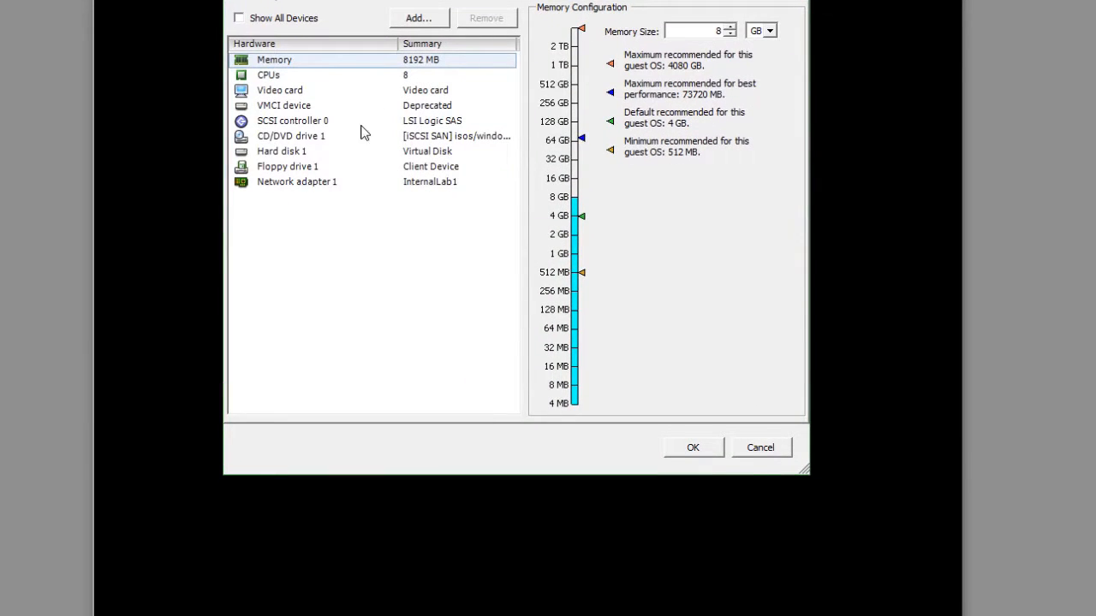
- Point CD/DVD drive 1 at the Windows ISO on the iSCSI SAN datastore, connected at power on
{"action": "left_click", "coordinate": [291, 137]}
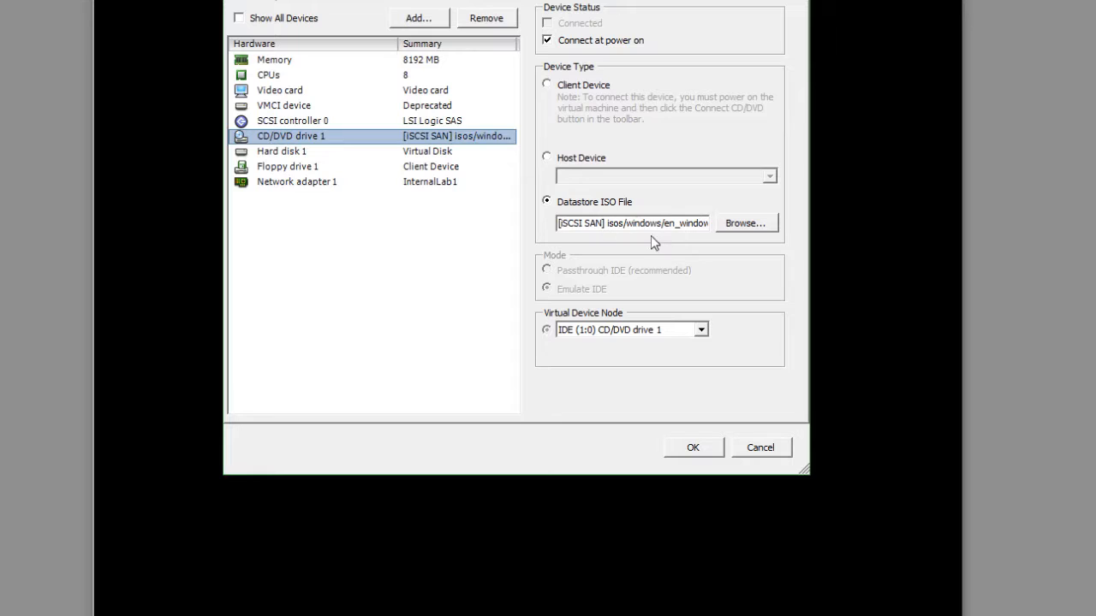
{"action": "left_click", "coordinate": [647, 223]}
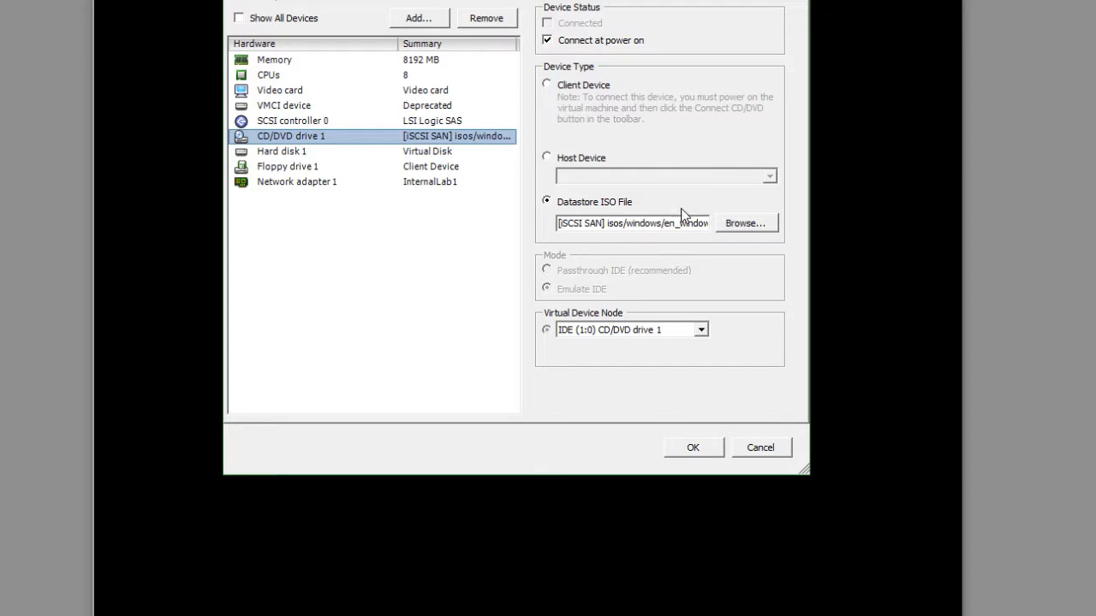
{"action": "left_click", "coordinate": [691, 447]}
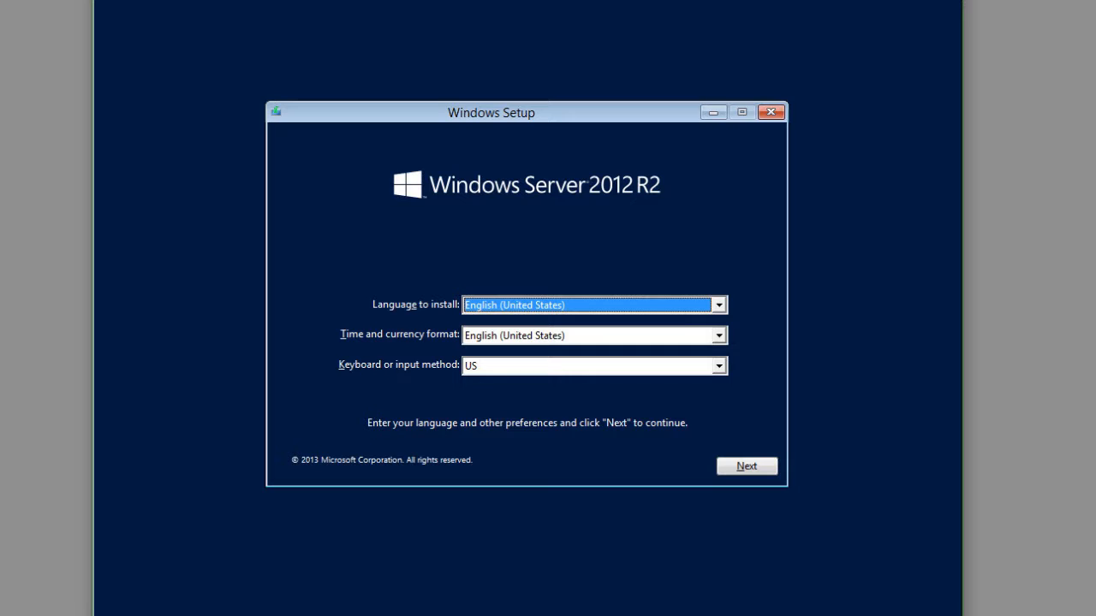
{"action": "mouse_move", "coordinate": [528, 154]}
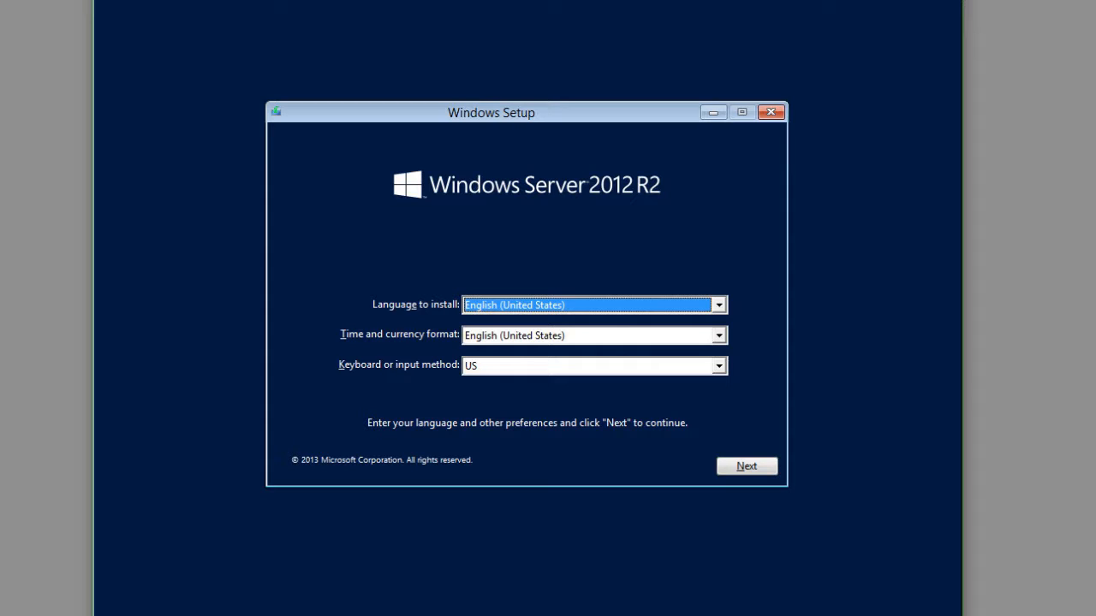
{"action": "mouse_move", "coordinate": [483, 380]}
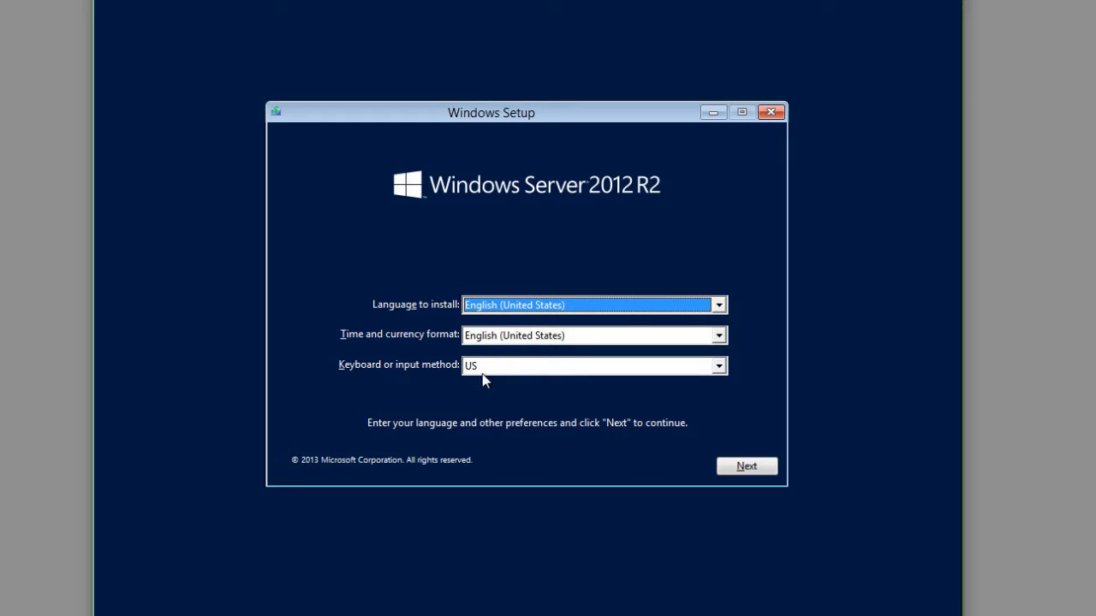
{"action": "mouse_move", "coordinate": [466, 375]}
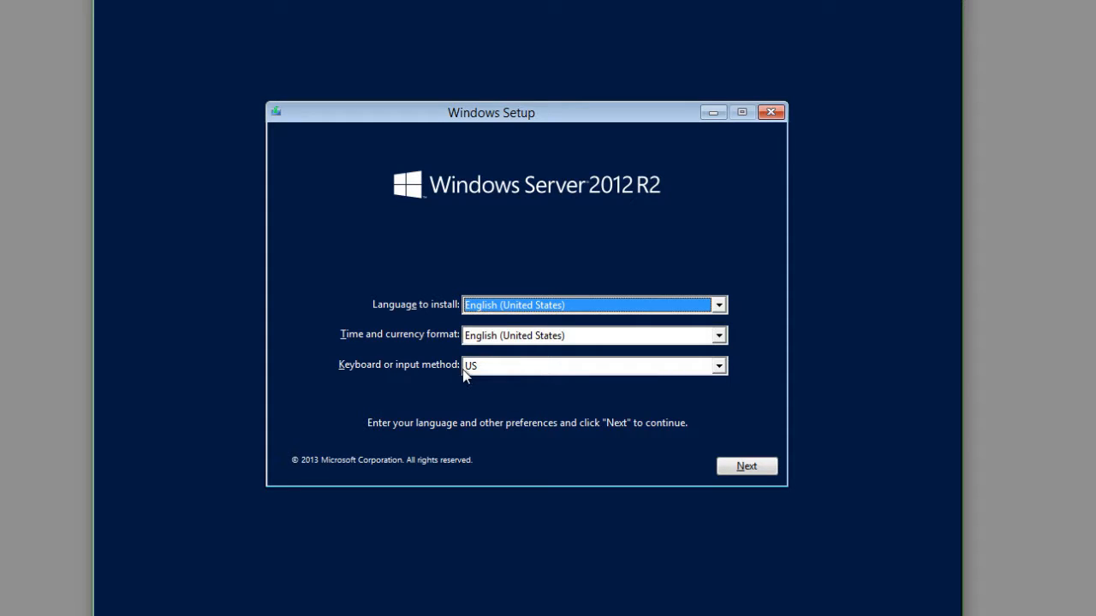
{"action": "mouse_move", "coordinate": [678, 473]}
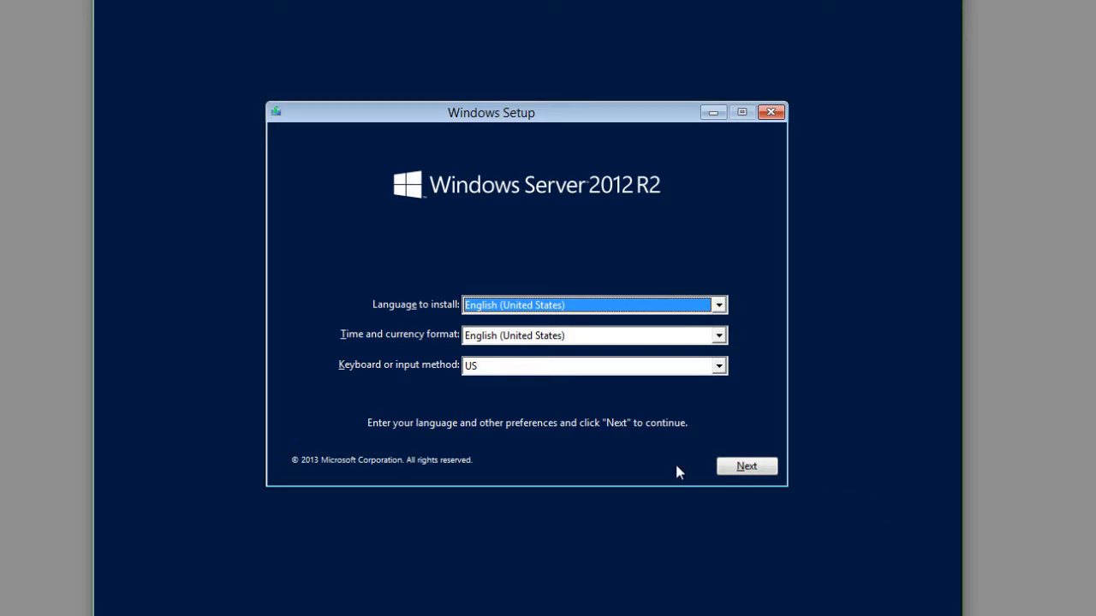
- Accept English (United States) language, time and US keyboard defaults and start Install now
{"action": "left_click", "coordinate": [747, 466]}
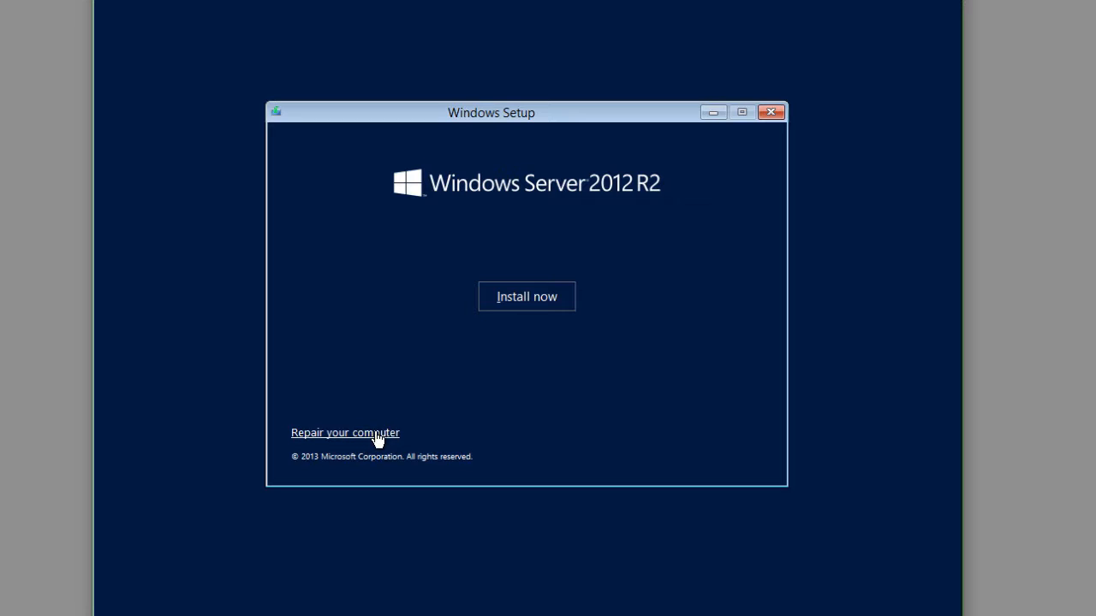
{"action": "mouse_move", "coordinate": [387, 436]}
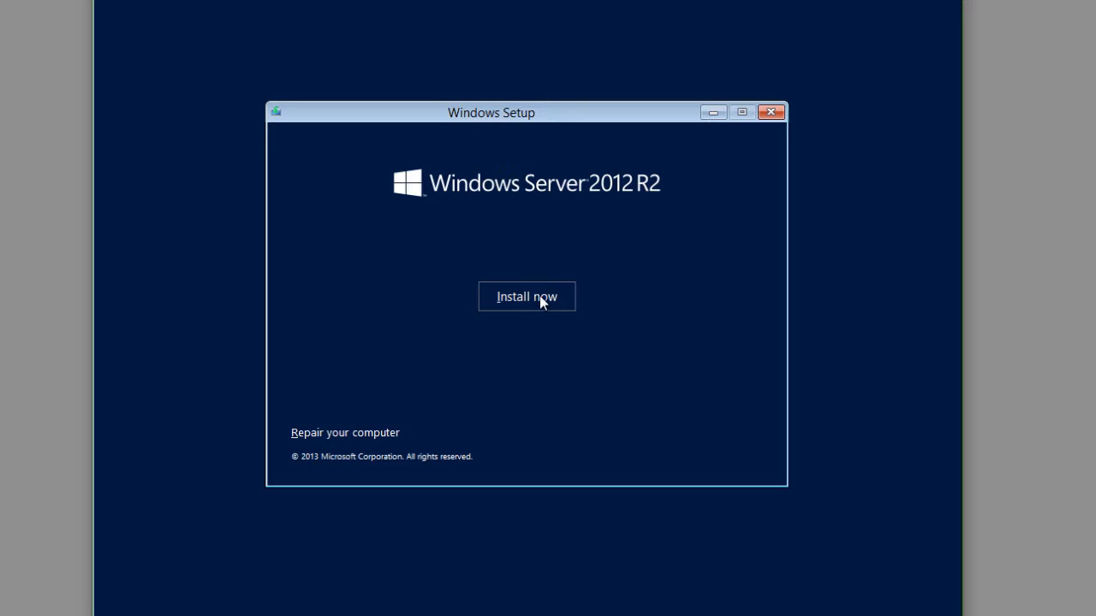
{"action": "left_click", "coordinate": [527, 297]}
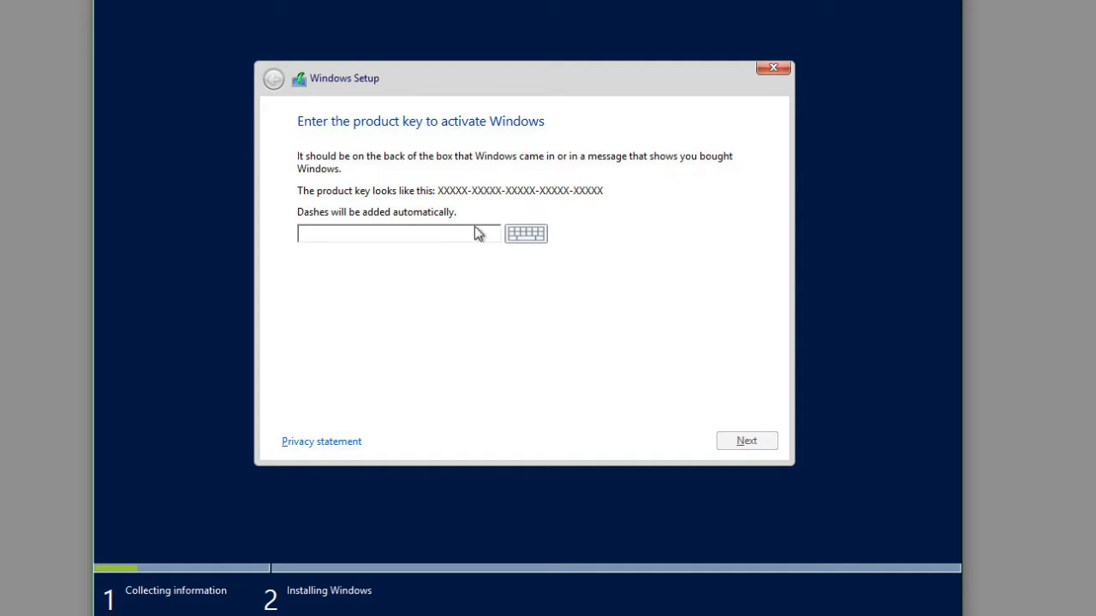
{"action": "mouse_move", "coordinate": [397, 240]}
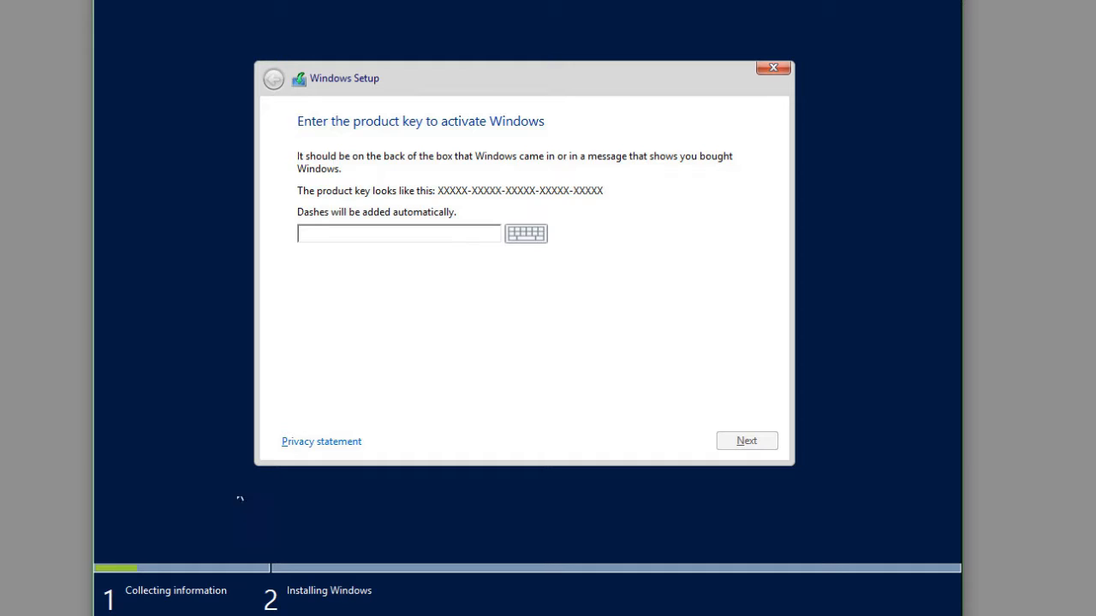
- Enter the product key and continue to the edition list
{"action": "left_click", "coordinate": [399, 233]}
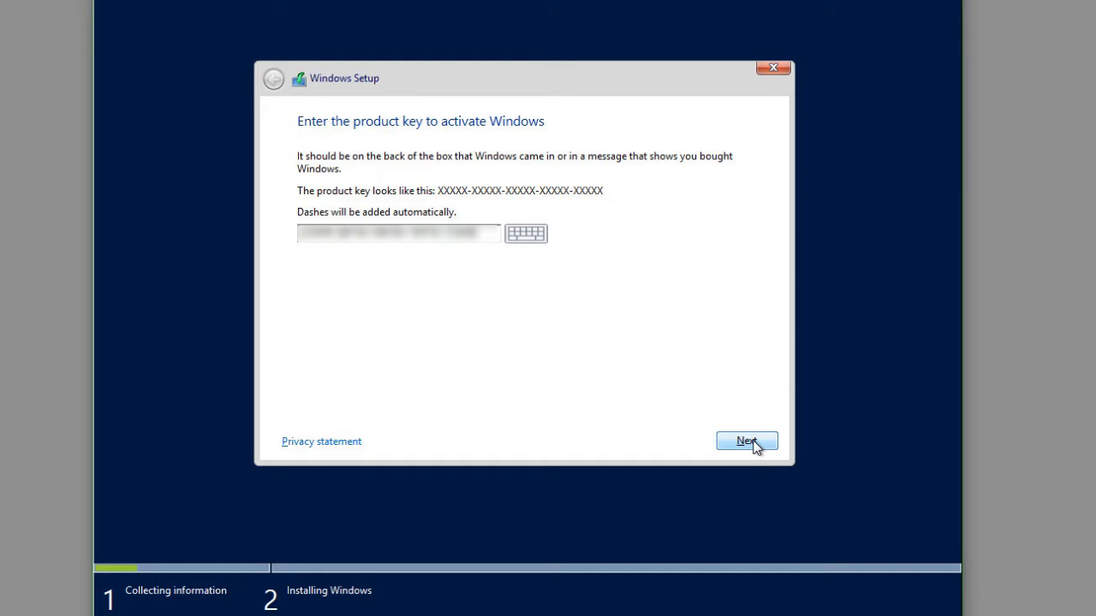
{"action": "left_click", "coordinate": [746, 440]}
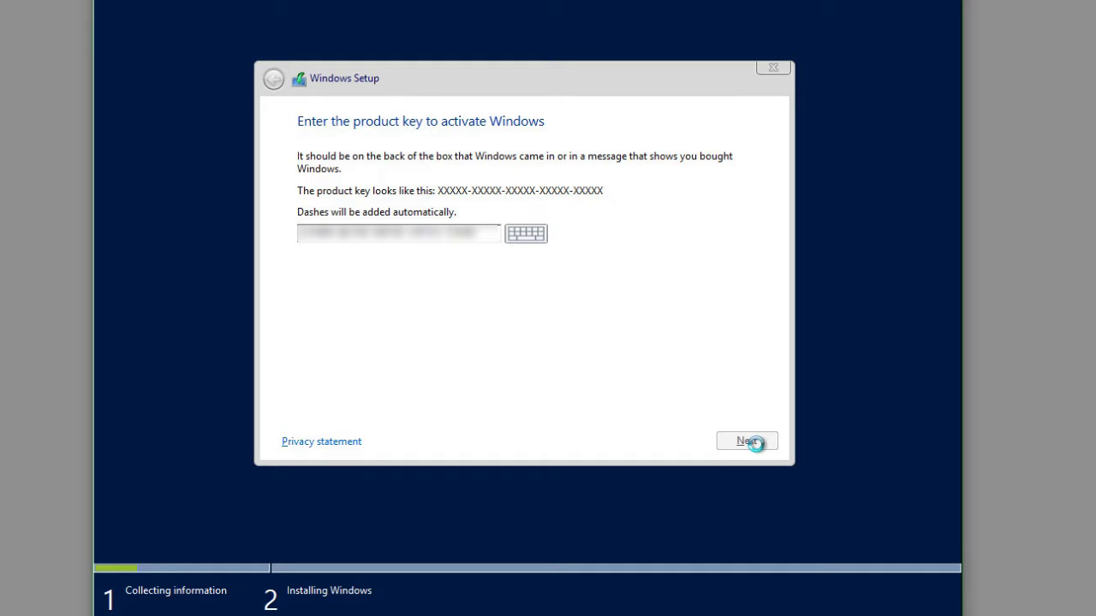
{"action": "left_click", "coordinate": [746, 440]}
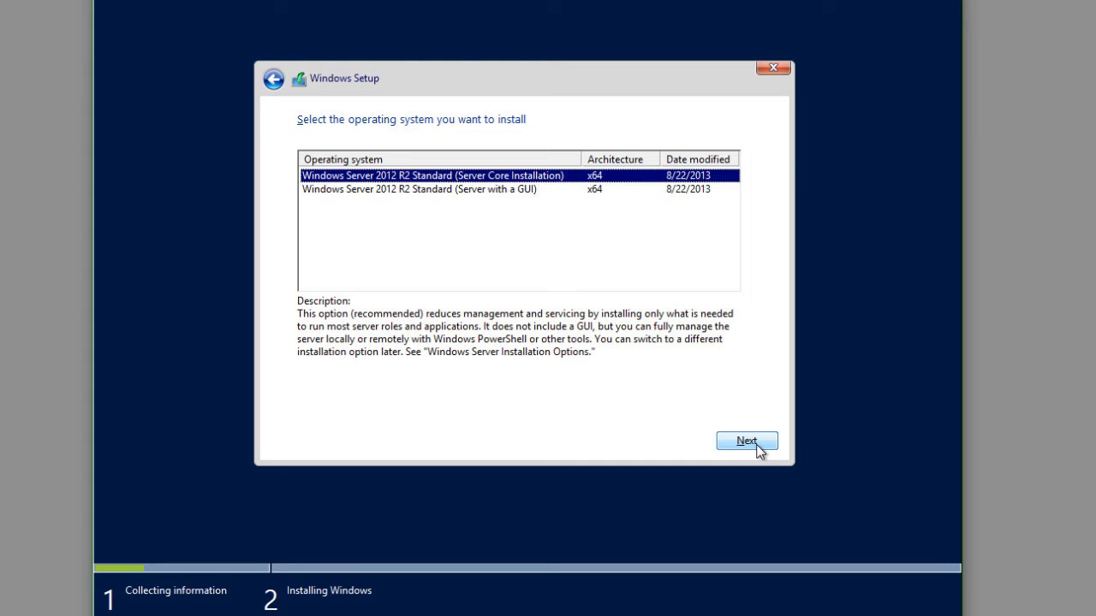
{"action": "mouse_move", "coordinate": [490, 187]}
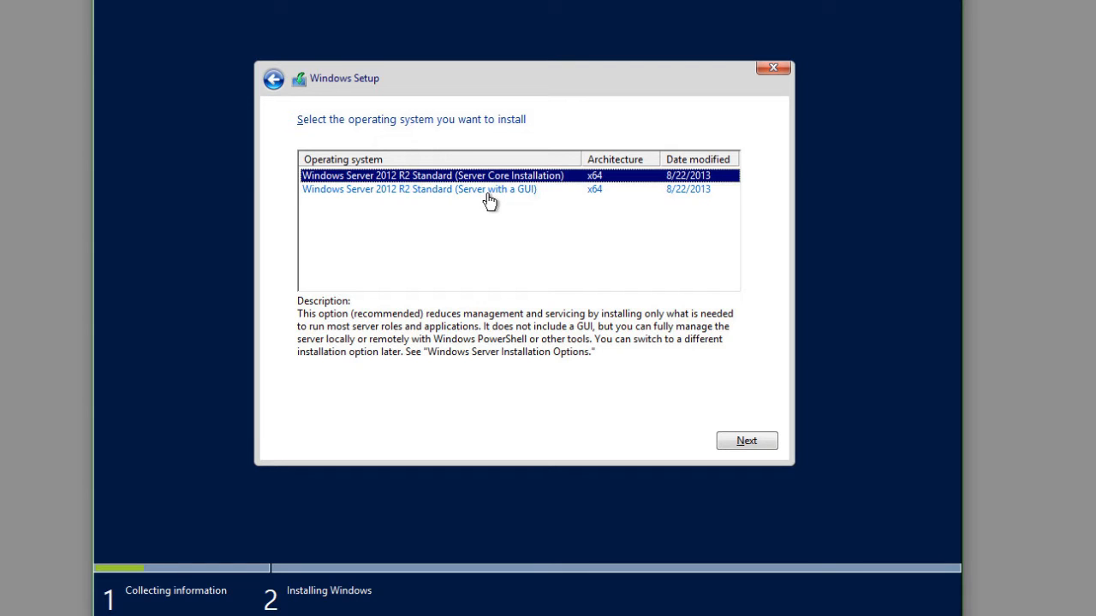
- Choose Windows Server 2012 R2 Standard (Server with a GUI) as the edition and continue
{"action": "left_click", "coordinate": [432, 188]}
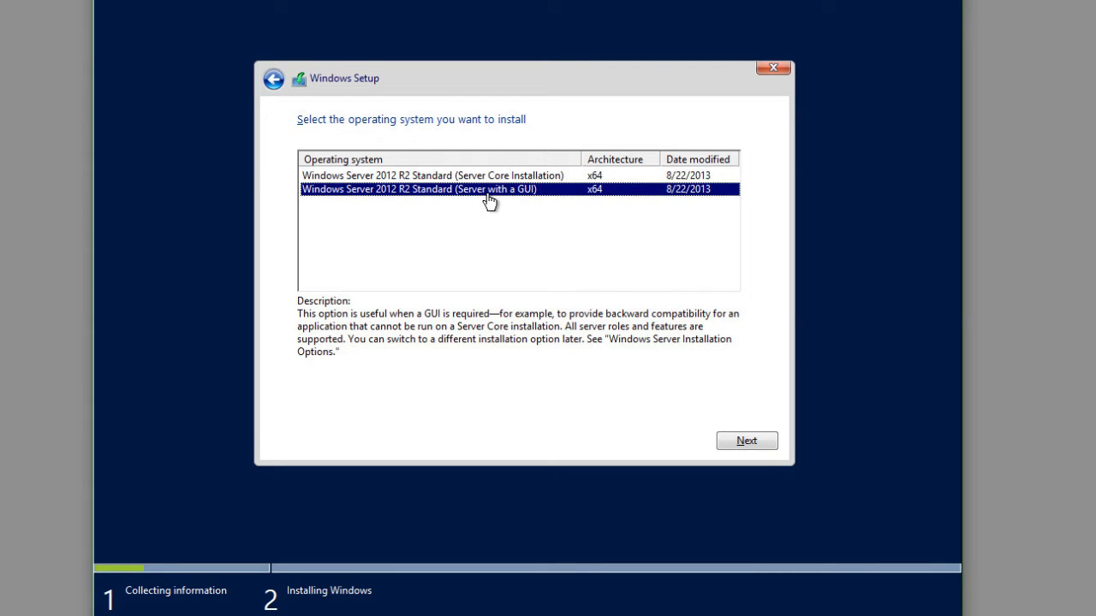
{"action": "left_click", "coordinate": [746, 440]}
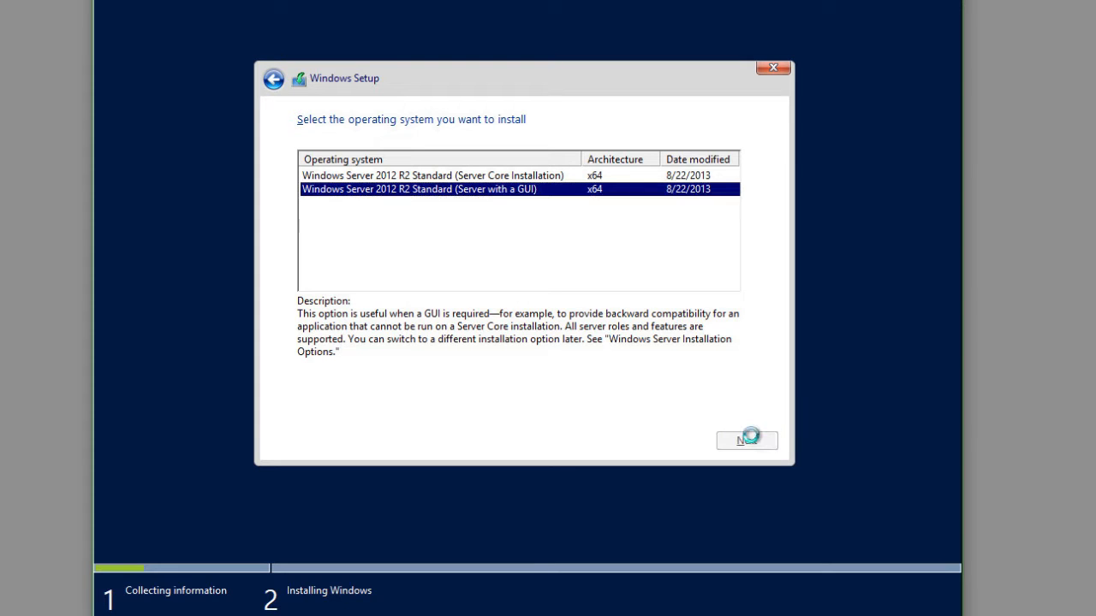
{"action": "left_click", "coordinate": [746, 440]}
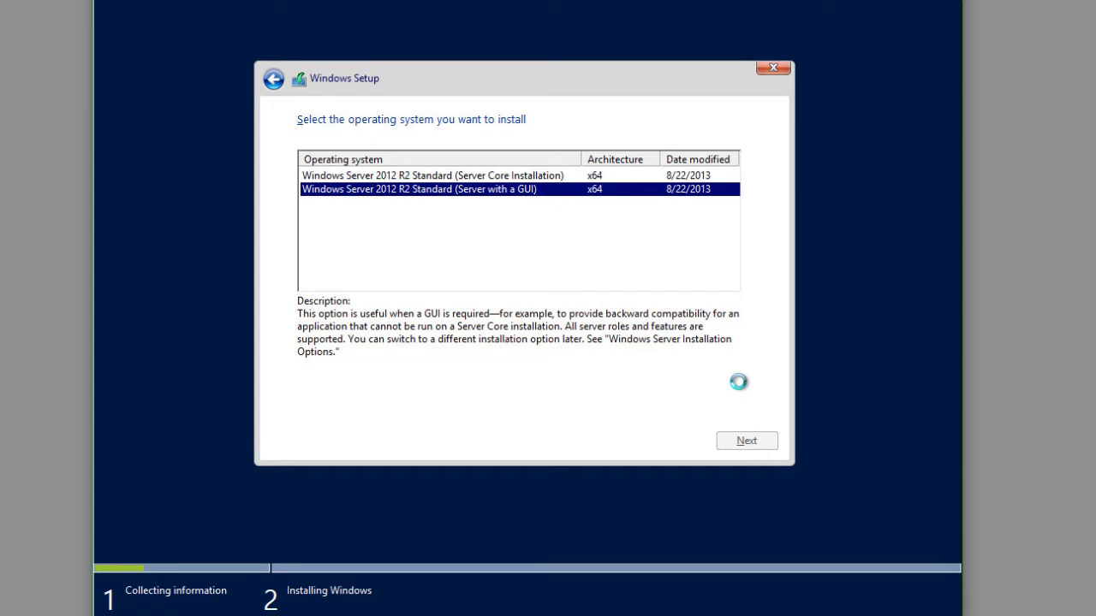
- Accept the Windows Server 2012 R2 Standard license terms and continue to the install location
{"action": "left_click", "coordinate": [746, 440]}
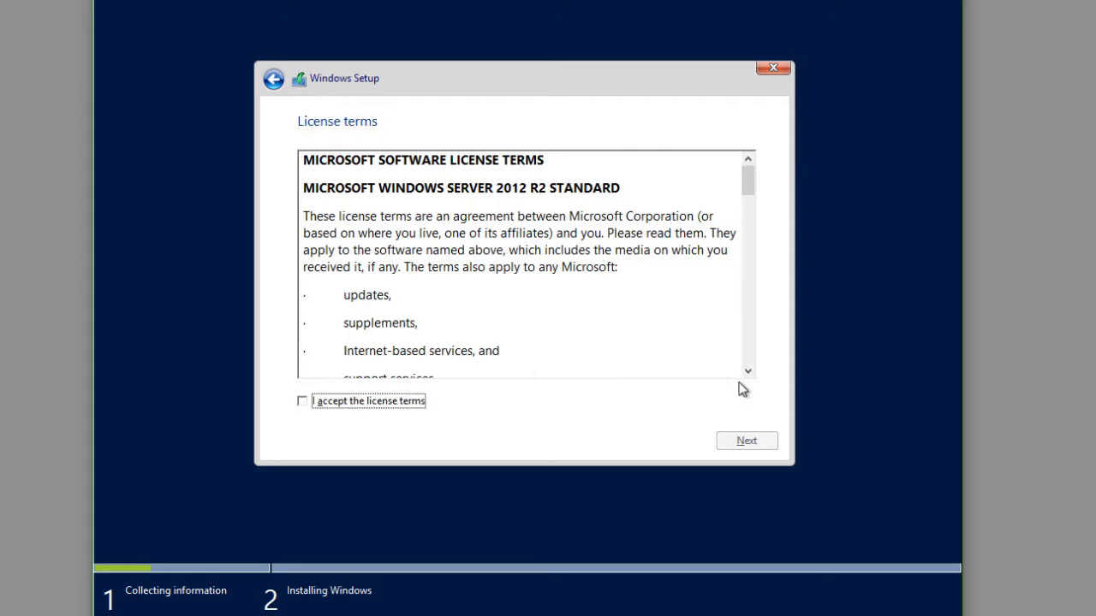
{"action": "left_click", "coordinate": [302, 400]}
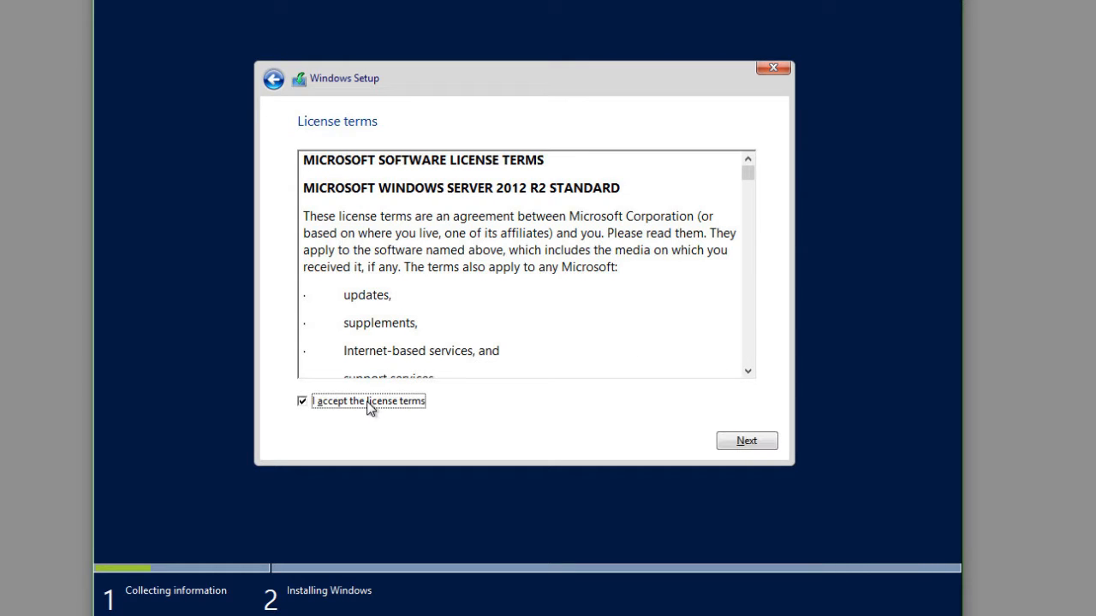
{"action": "left_click", "coordinate": [747, 440]}
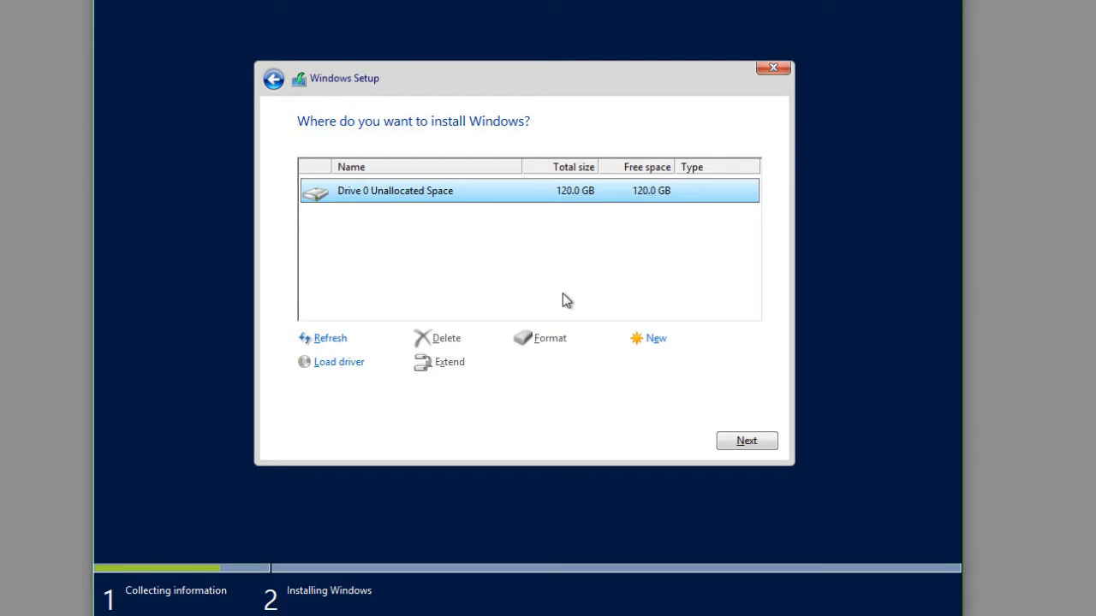
{"action": "mouse_move", "coordinate": [511, 257]}
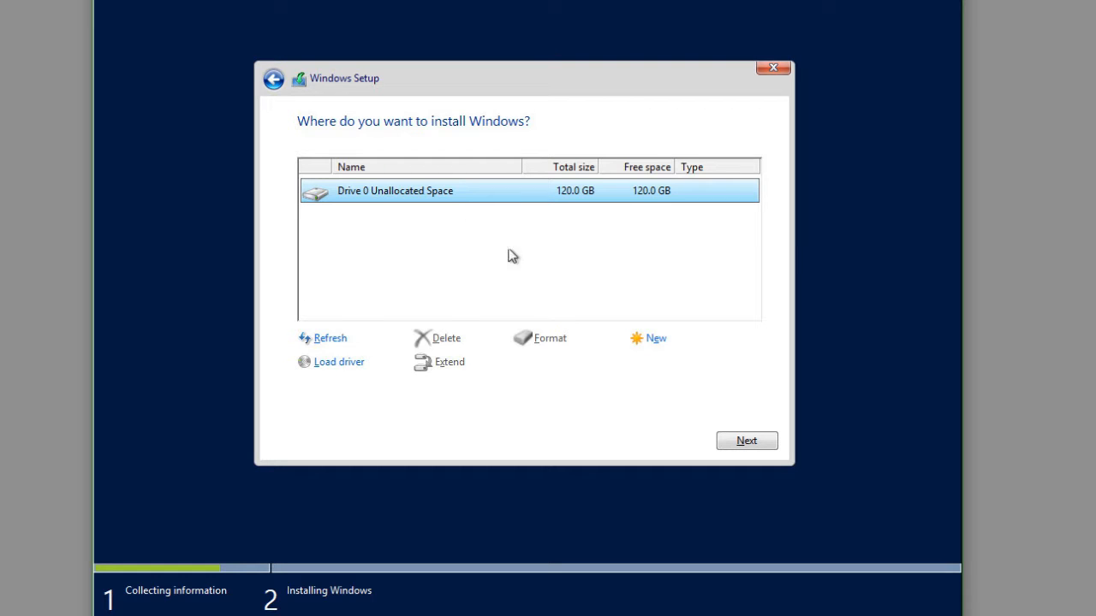
{"action": "mouse_move", "coordinate": [612, 258]}
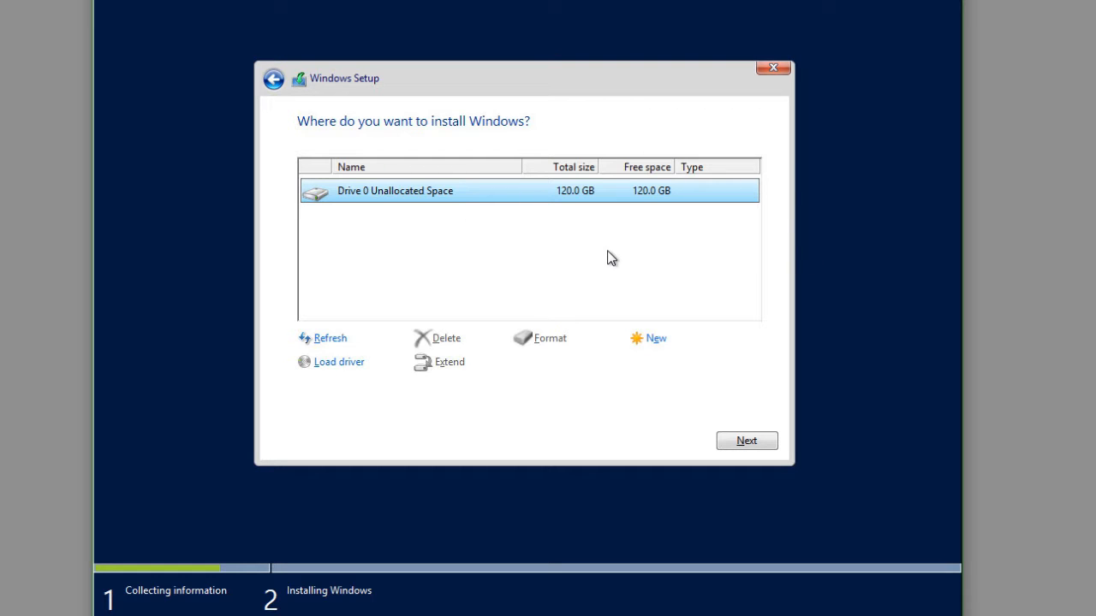
{"action": "mouse_move", "coordinate": [537, 209]}
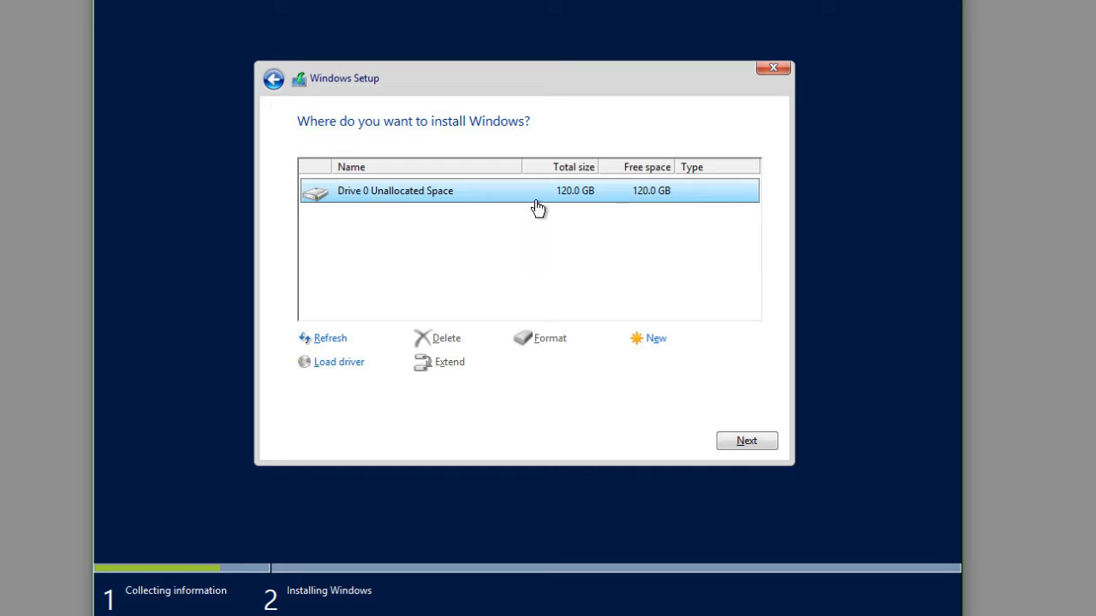
{"action": "mouse_move", "coordinate": [655, 339]}
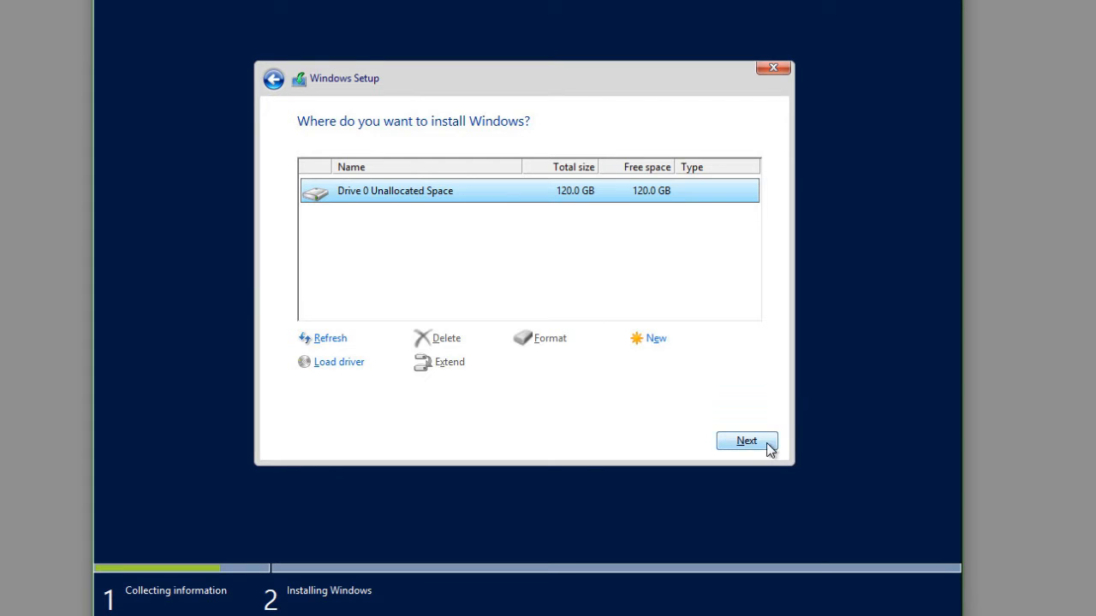
- Install Windows on Drive 0's 120.0 GB unallocated space
{"action": "left_click", "coordinate": [746, 440]}
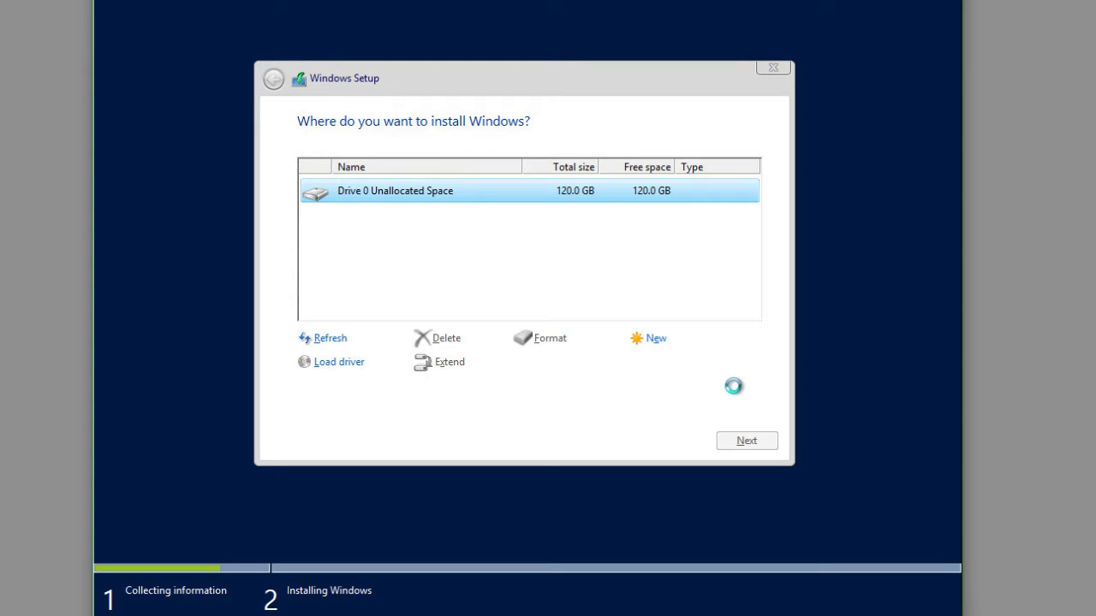
{"action": "left_click", "coordinate": [746, 440]}
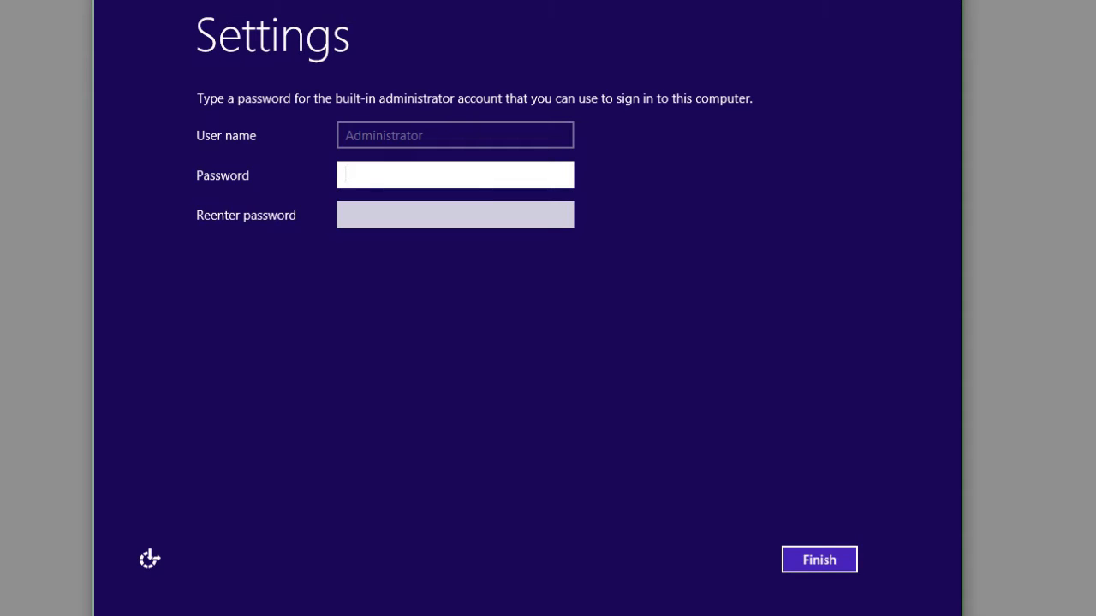
- Set and confirm the built-in Administrator password and finish the settings
{"action": "left_click", "coordinate": [456, 174]}
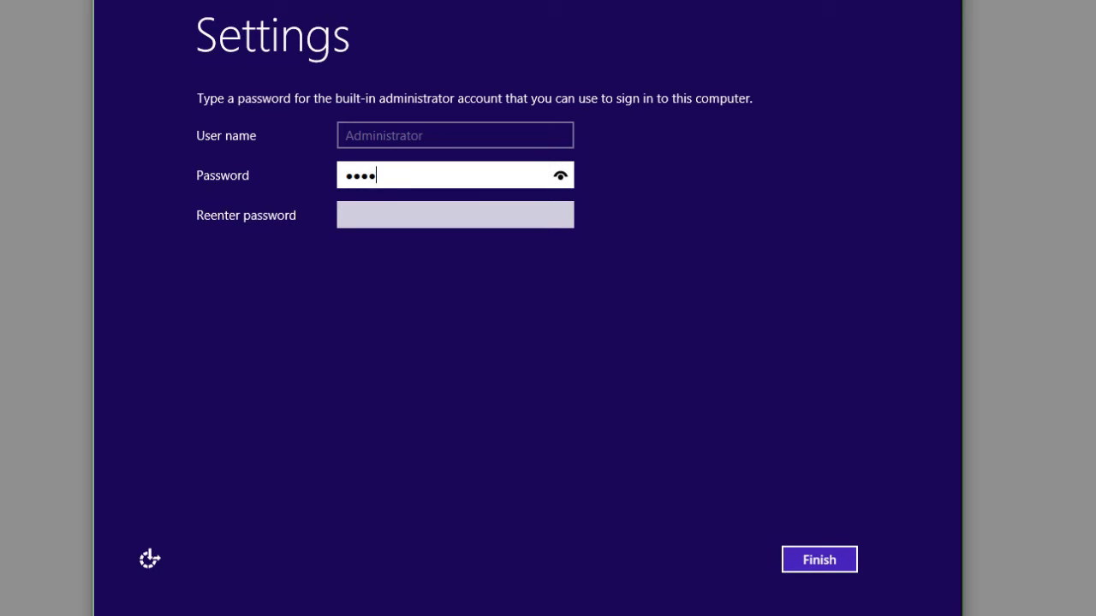
{"action": "type", "text": "•••"}
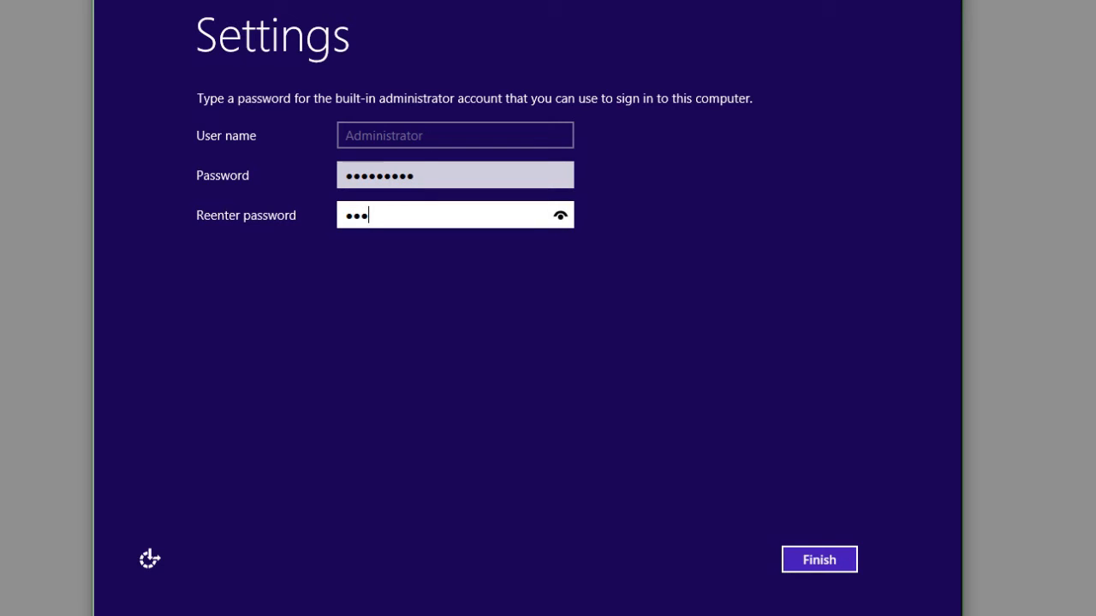
{"action": "type", "text": "••••••"}
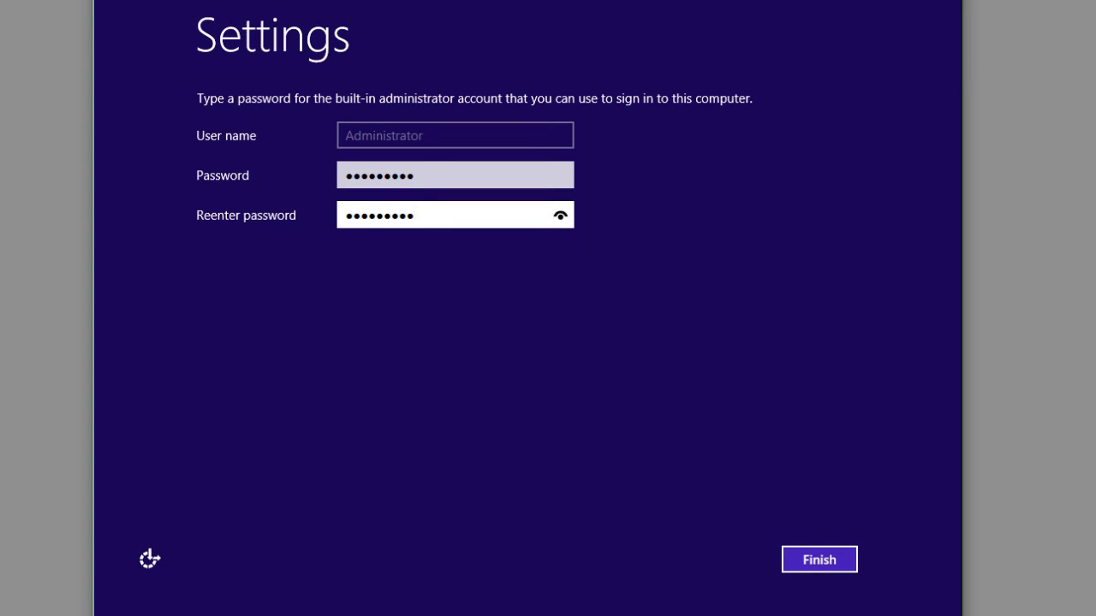
{"action": "left_click", "coordinate": [818, 558]}
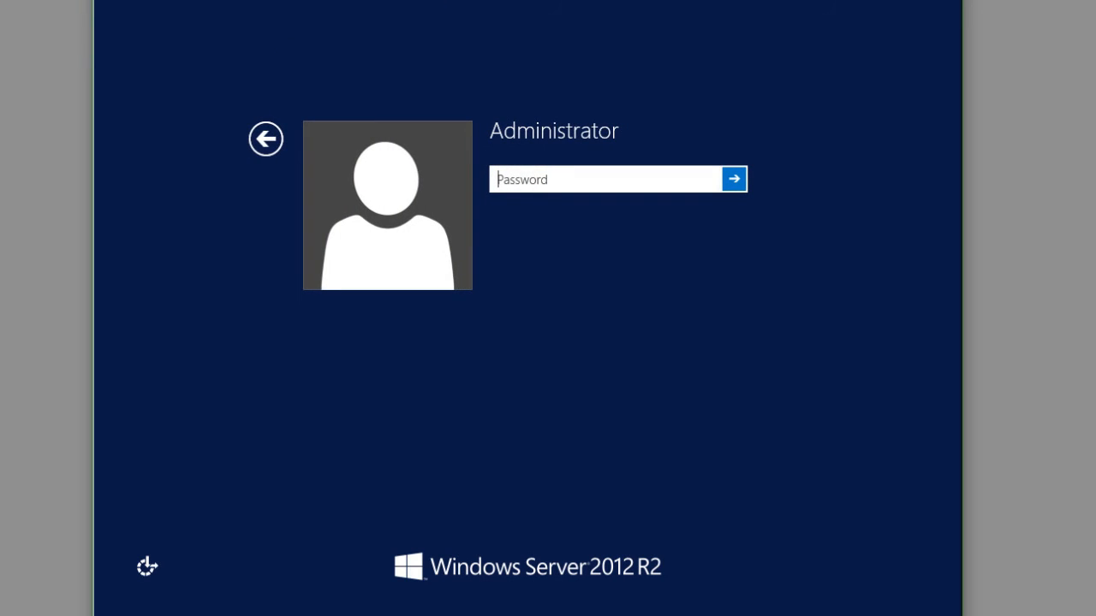
{"action": "mouse_move", "coordinate": [554, 180]}
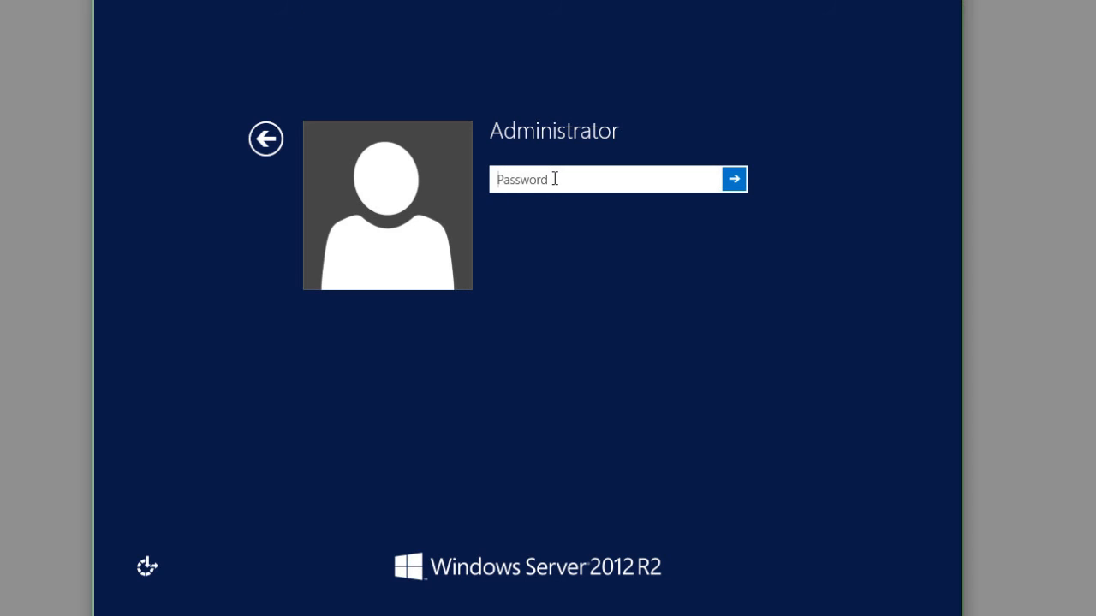
- Sign in as Administrator with the password to reach the desktop
{"action": "type", "text": "password"}
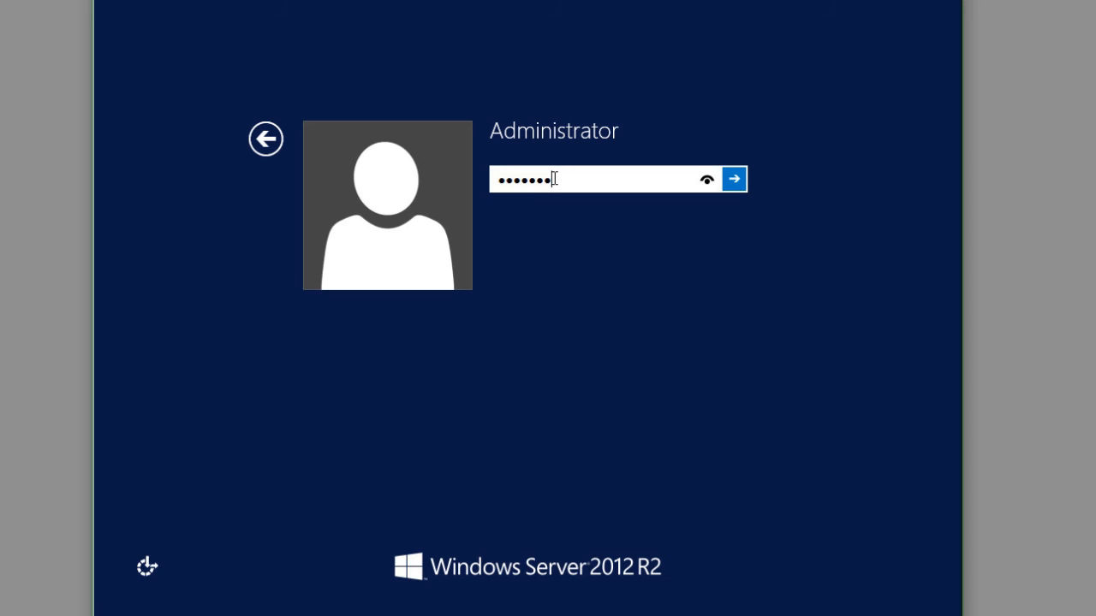
{"action": "left_click", "coordinate": [733, 180]}
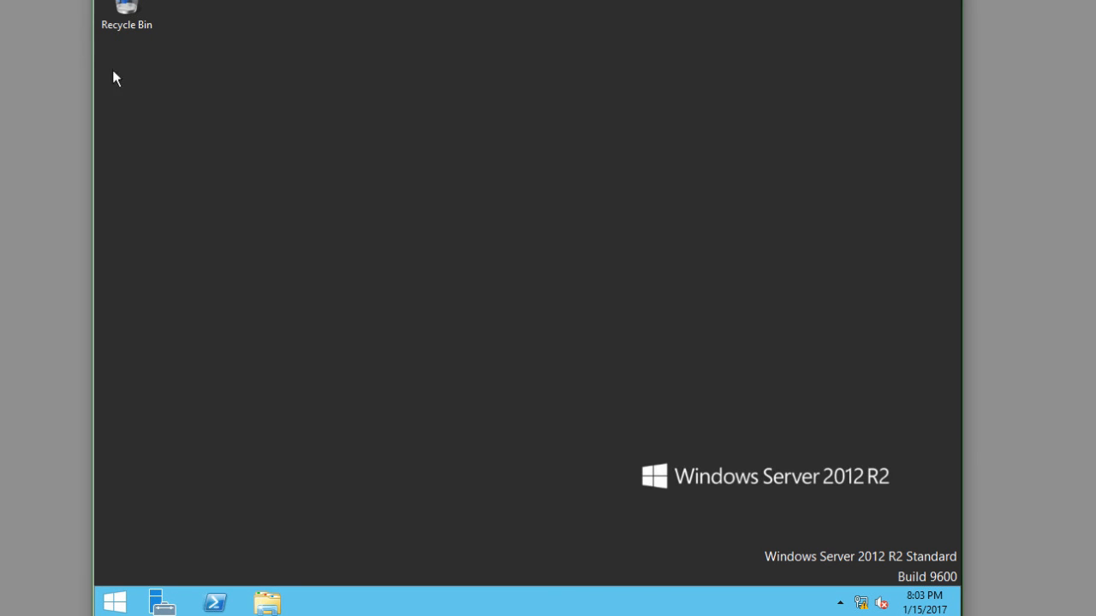
- Wait on the desktop while Server Manager launches with its splash screen
{"action": "left_click", "coordinate": [126, 89]}
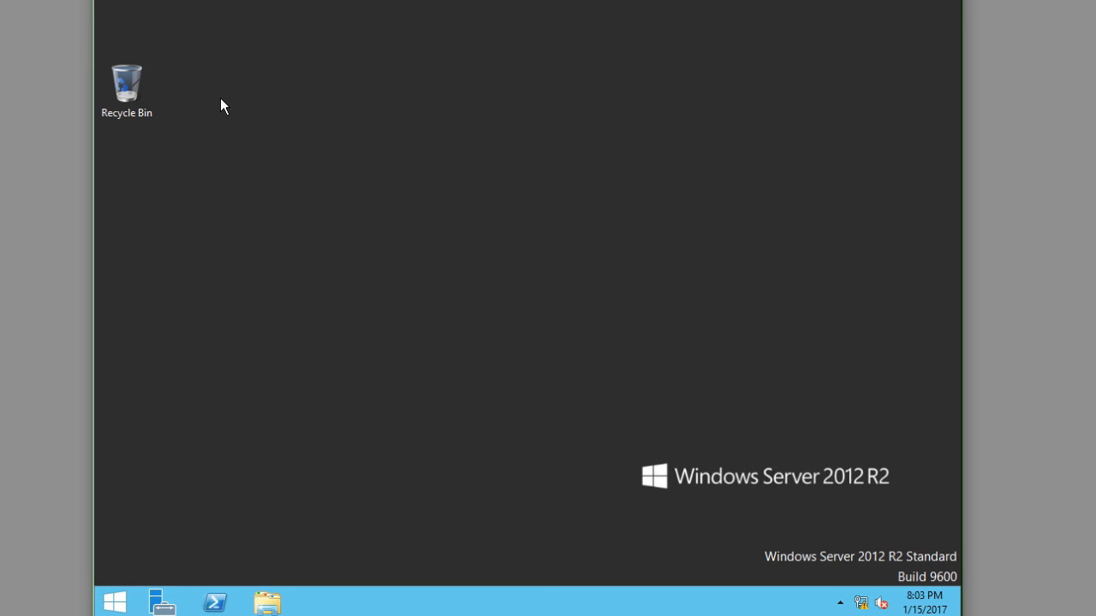
{"action": "left_click", "coordinate": [161, 602]}
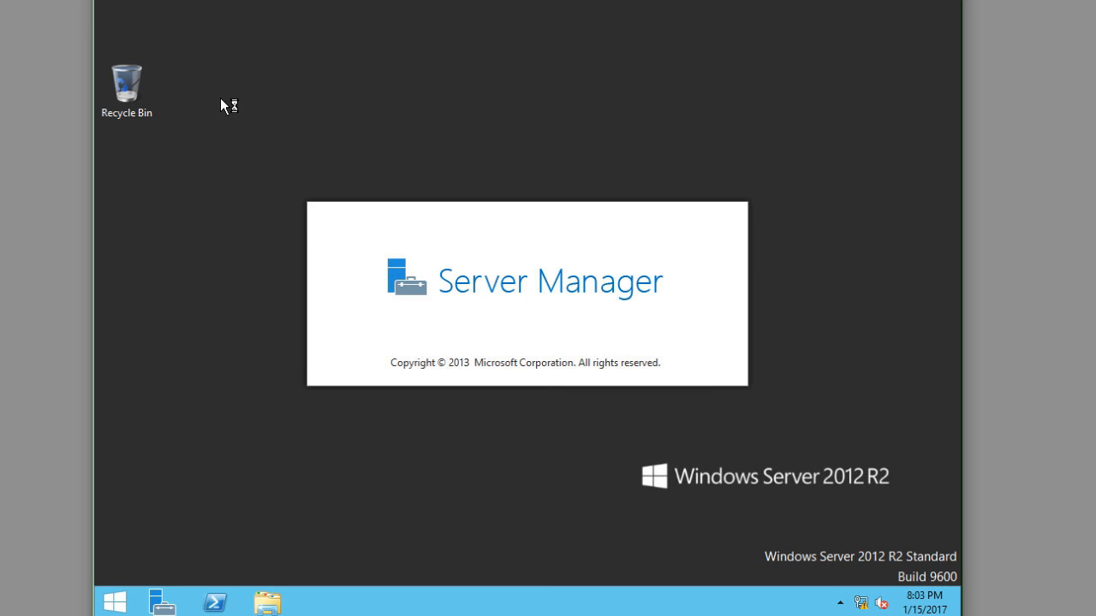
{"action": "mouse_move", "coordinate": [222, 106]}
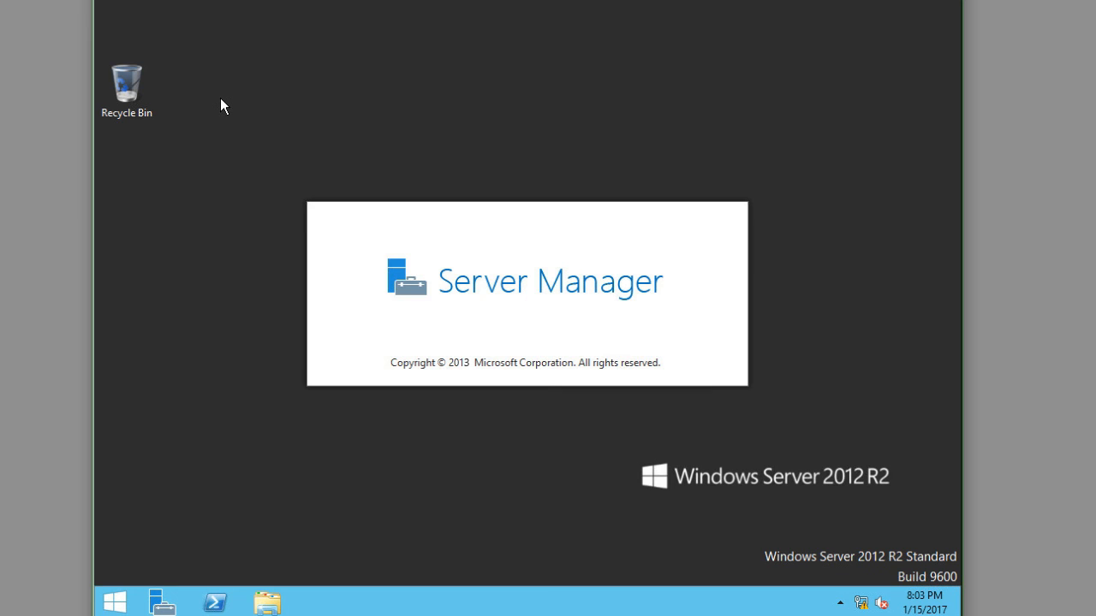